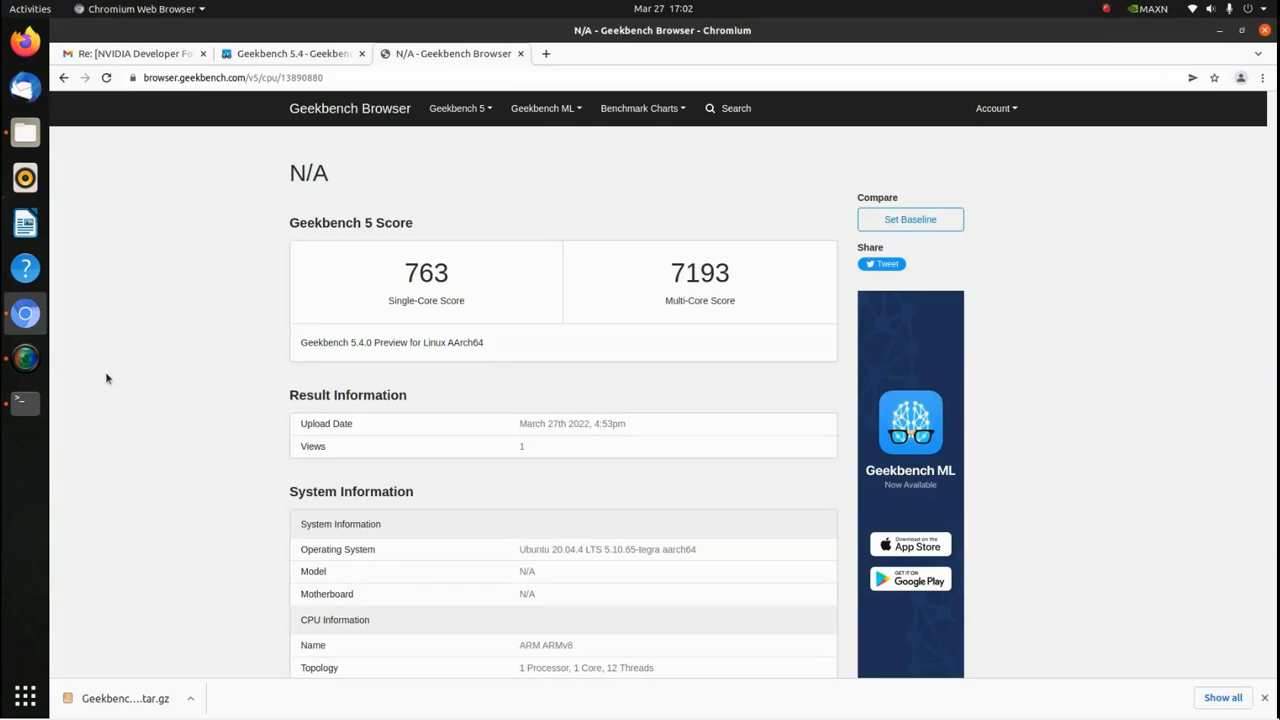
mouse_move(600, 341)
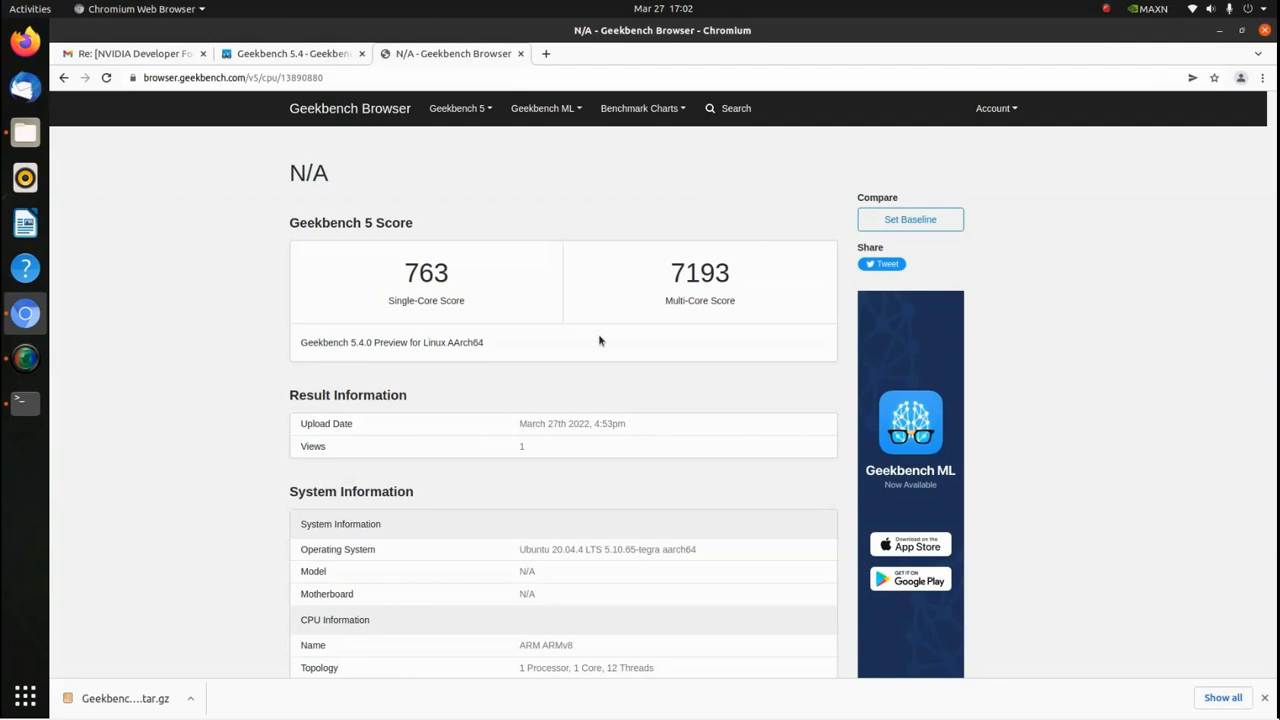
mouse_move(1119, 345)
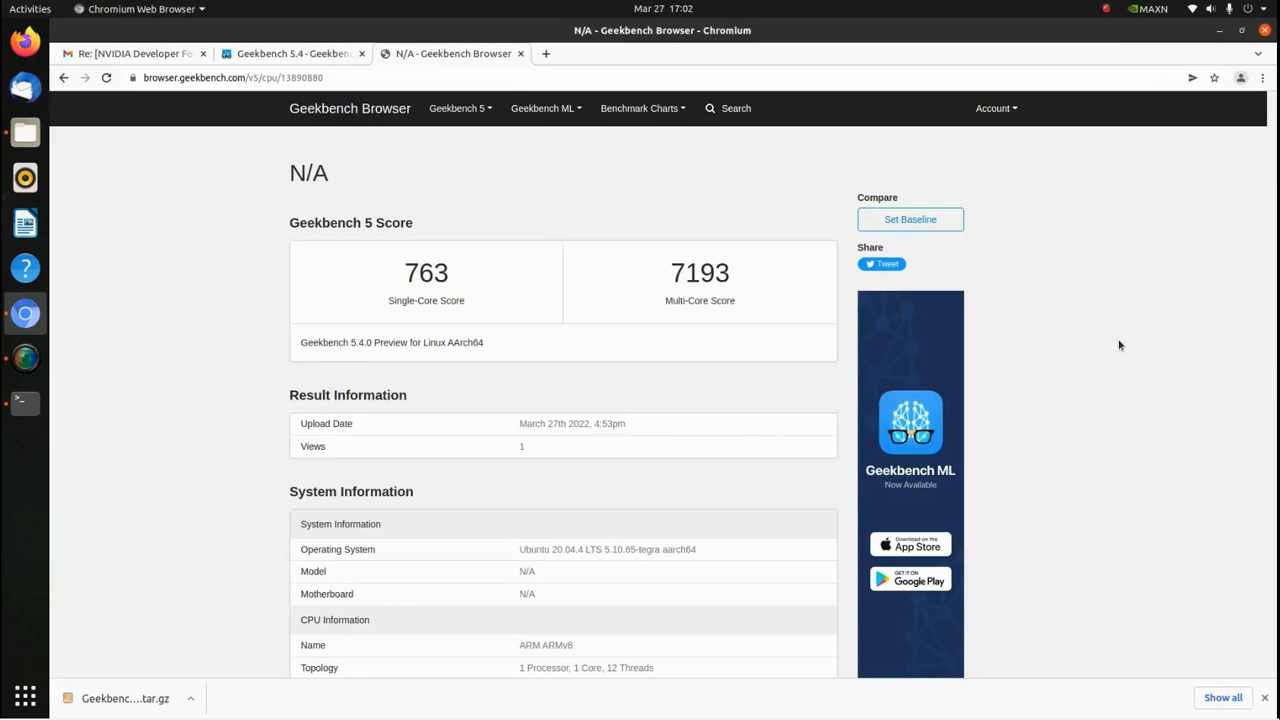
mouse_move(1110, 345)
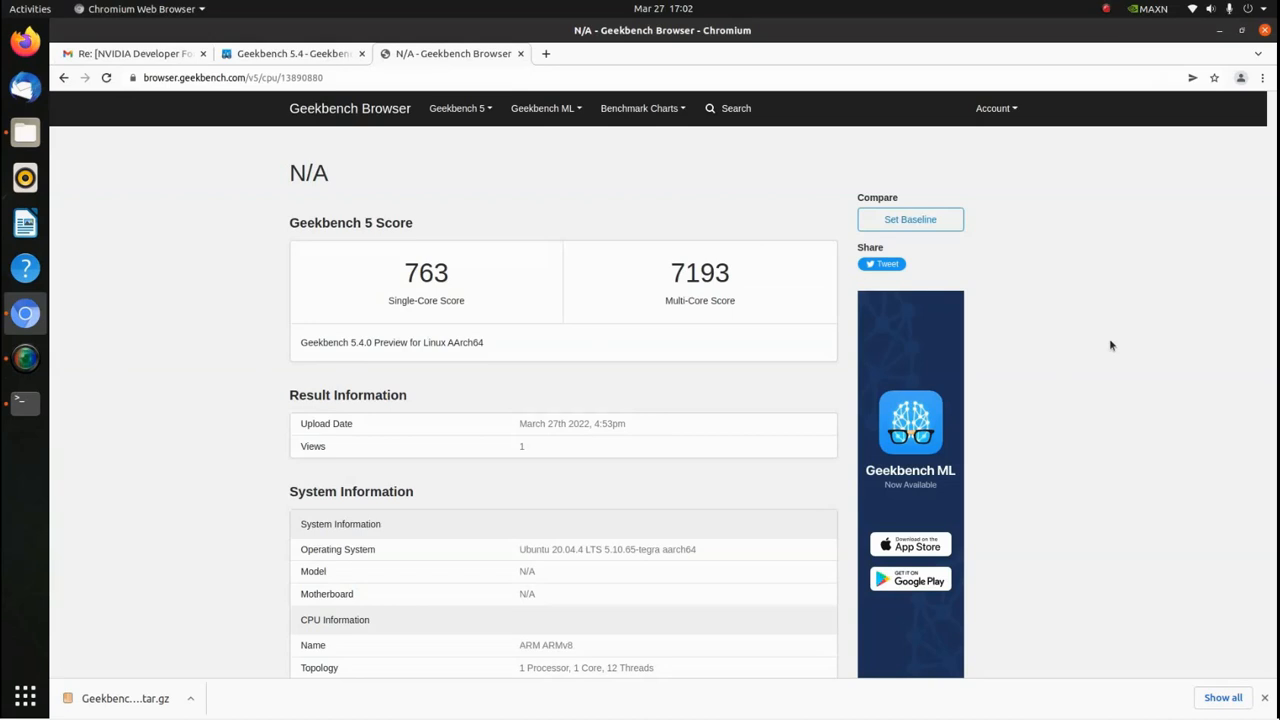
scroll(down, 3)
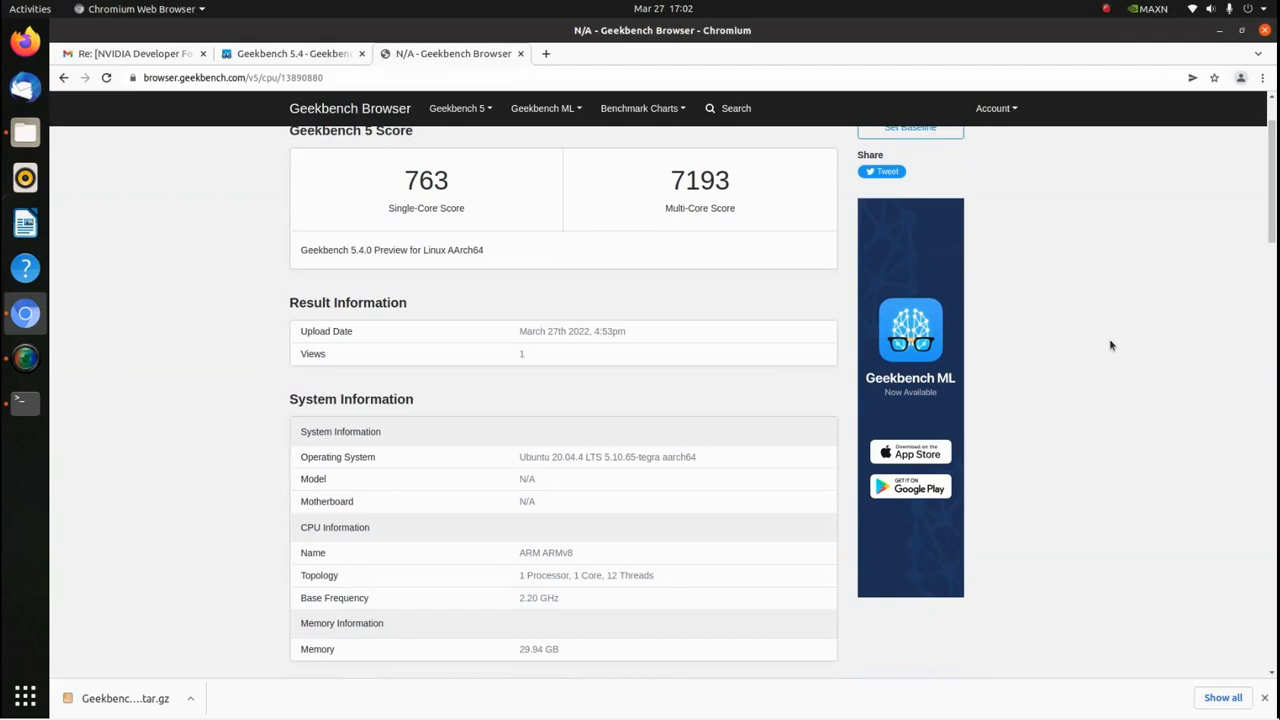
scroll(down, 3)
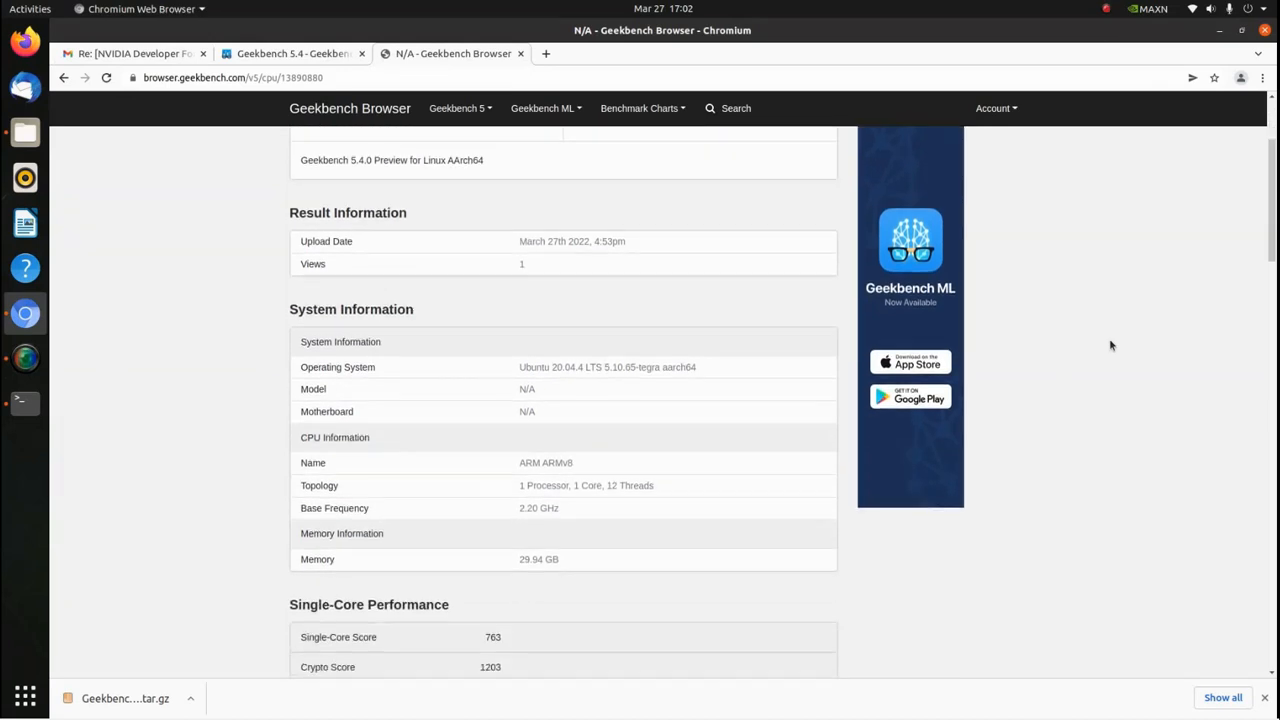
scroll(down, 3)
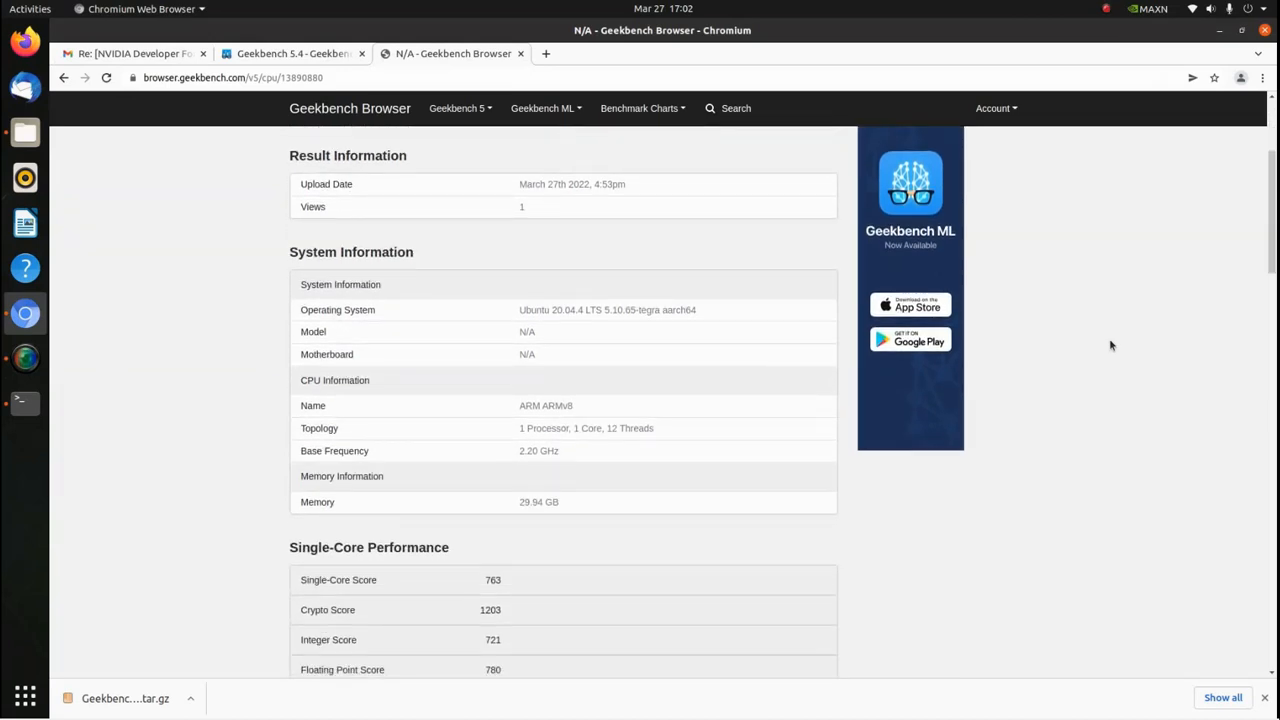
scroll(down, 3)
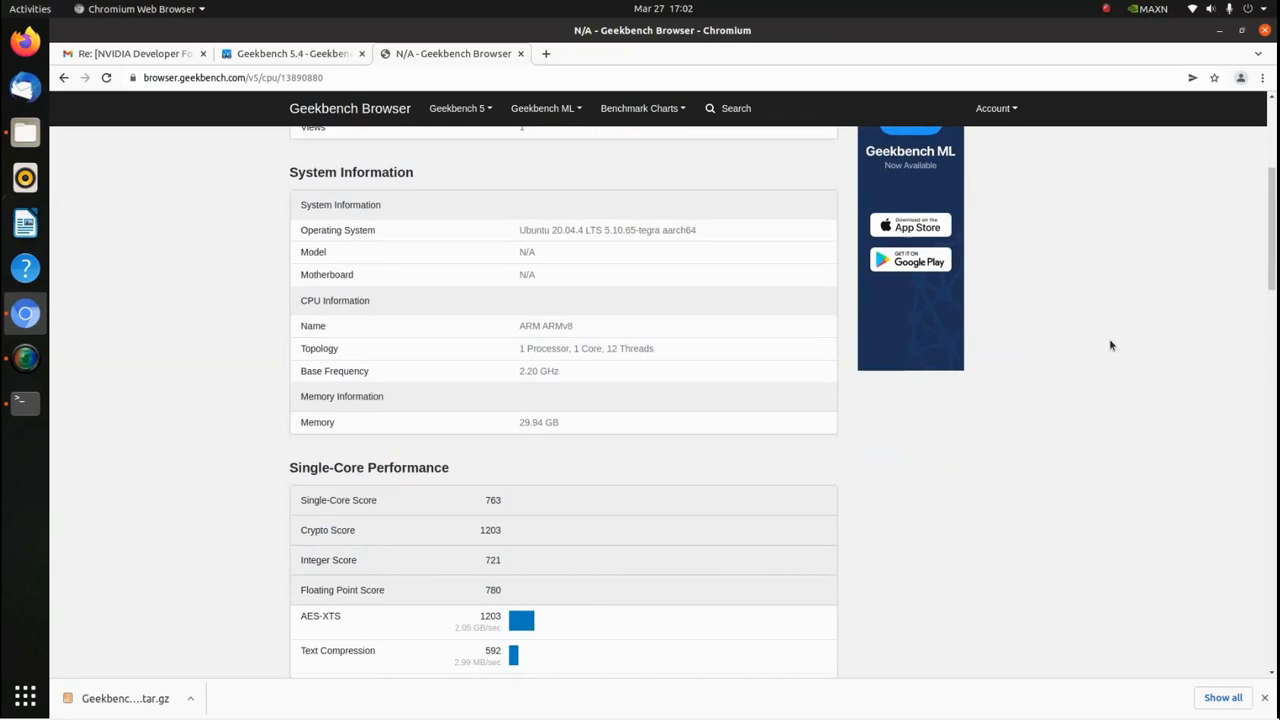
scroll(down, 3)
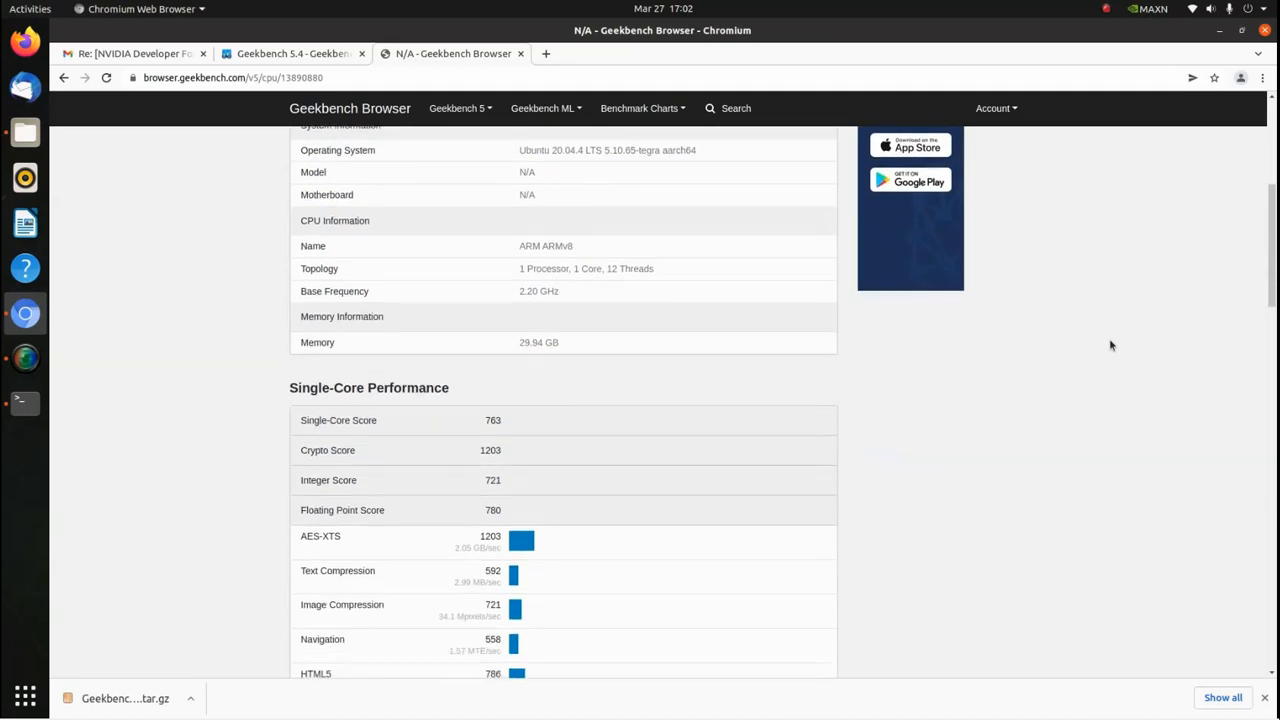
scroll(down, 3)
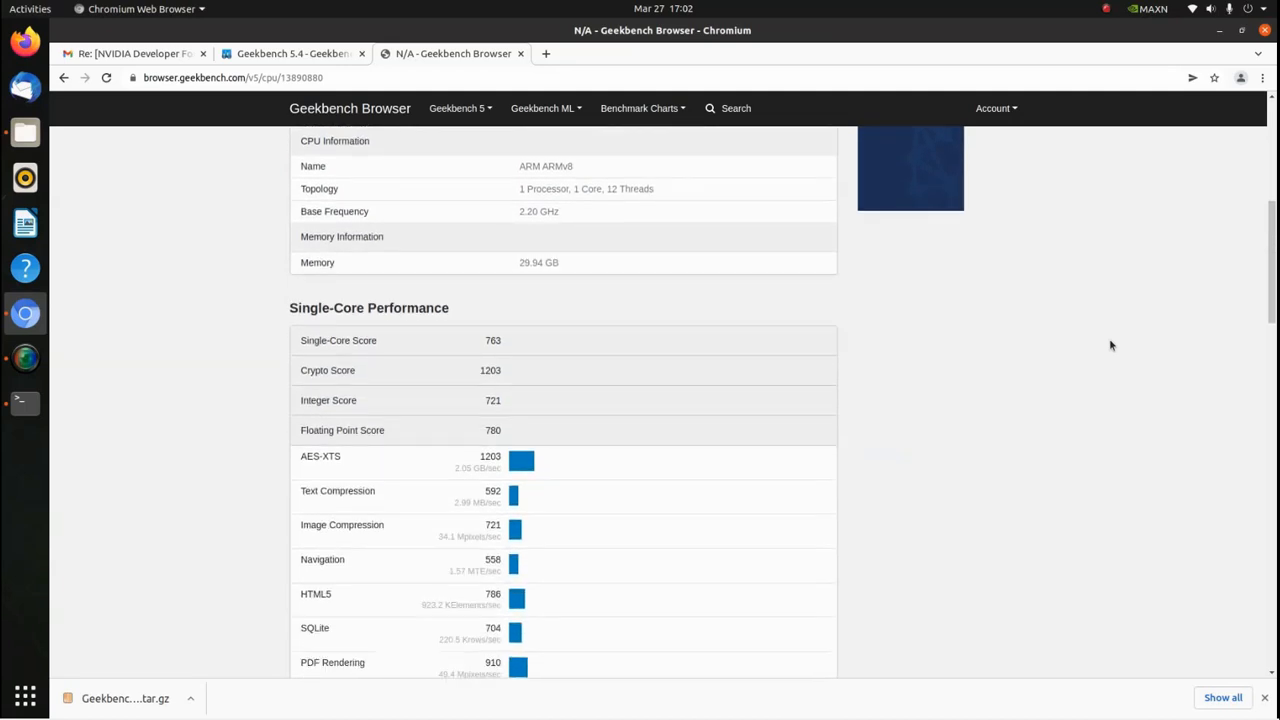
scroll(down, 3)
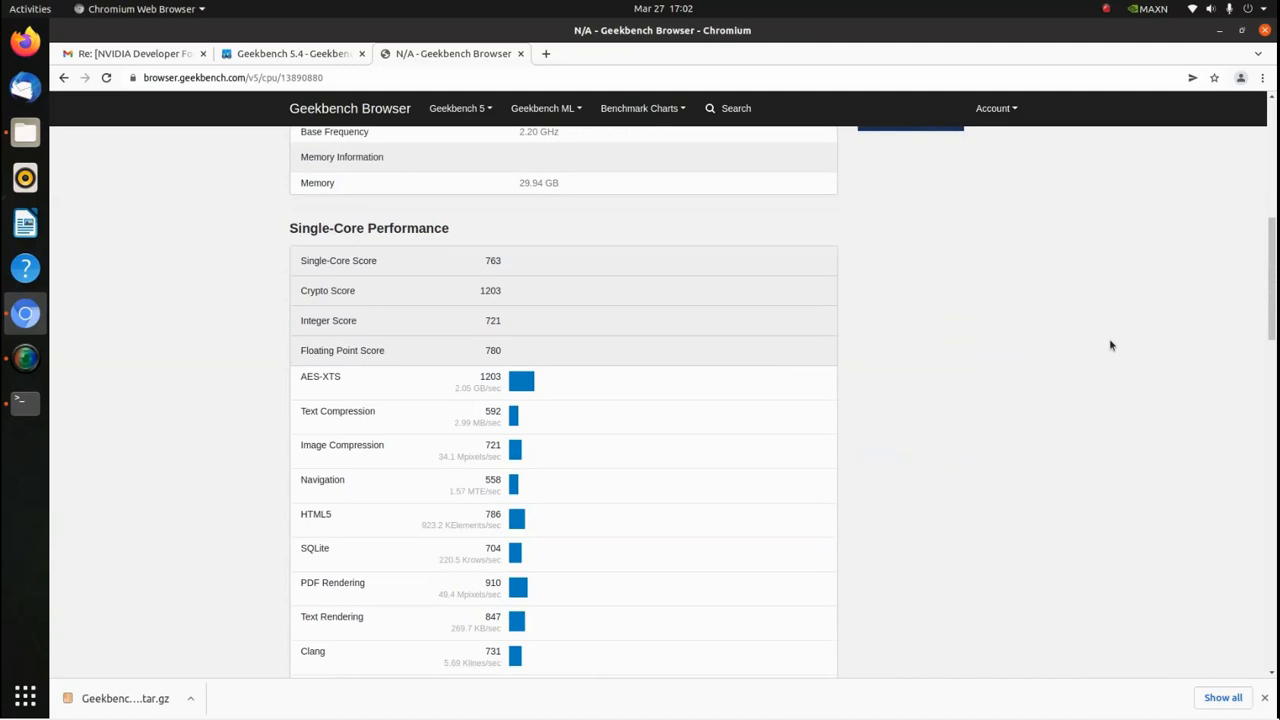
scroll(down, 3)
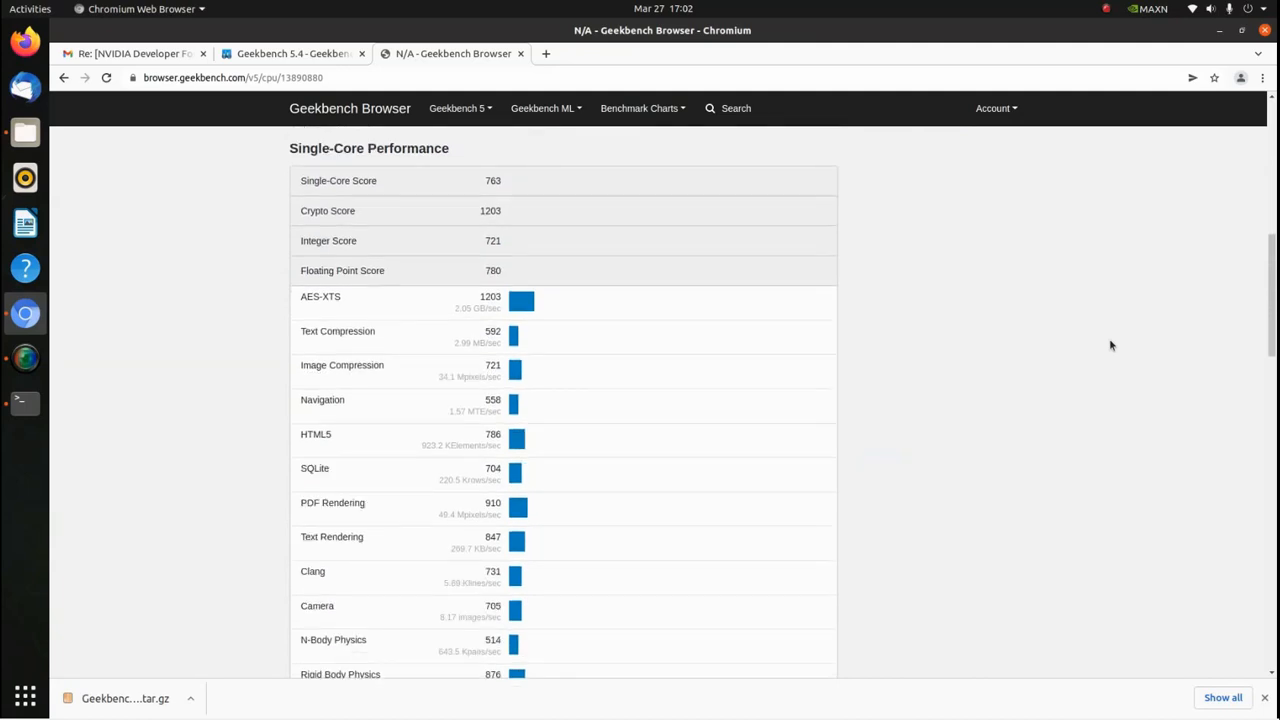
scroll(down, 3)
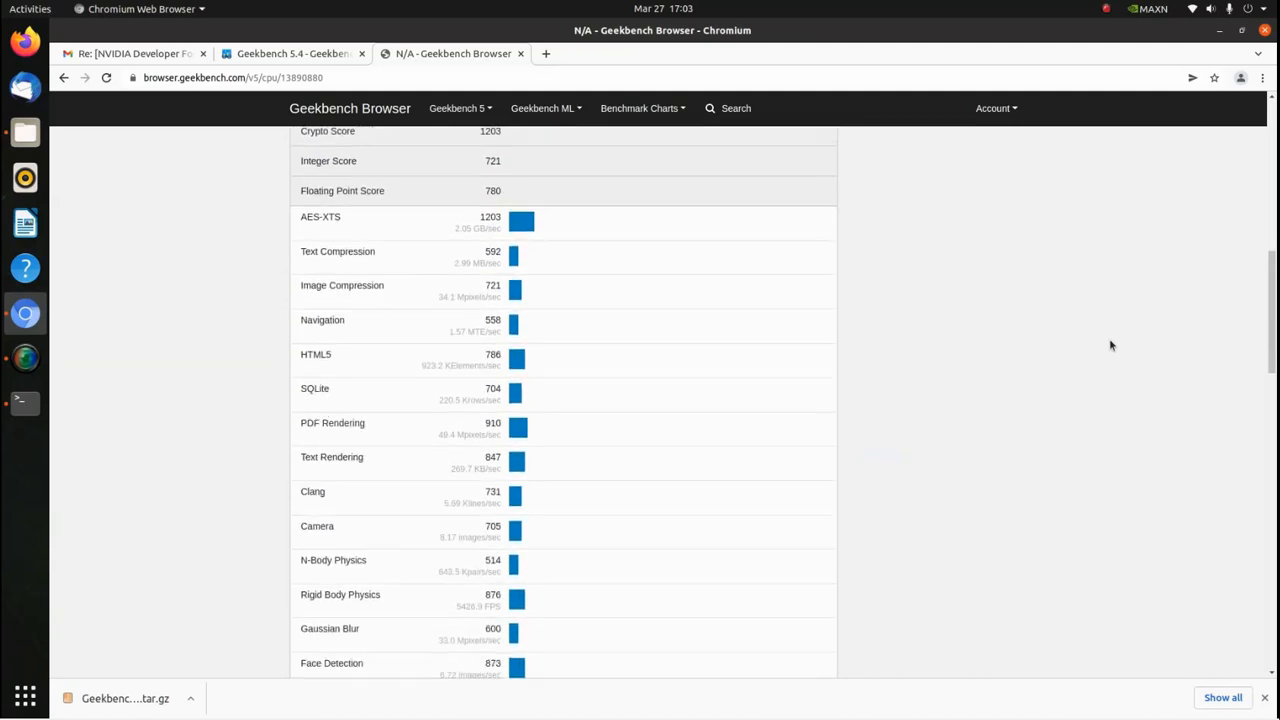
scroll(down, 3)
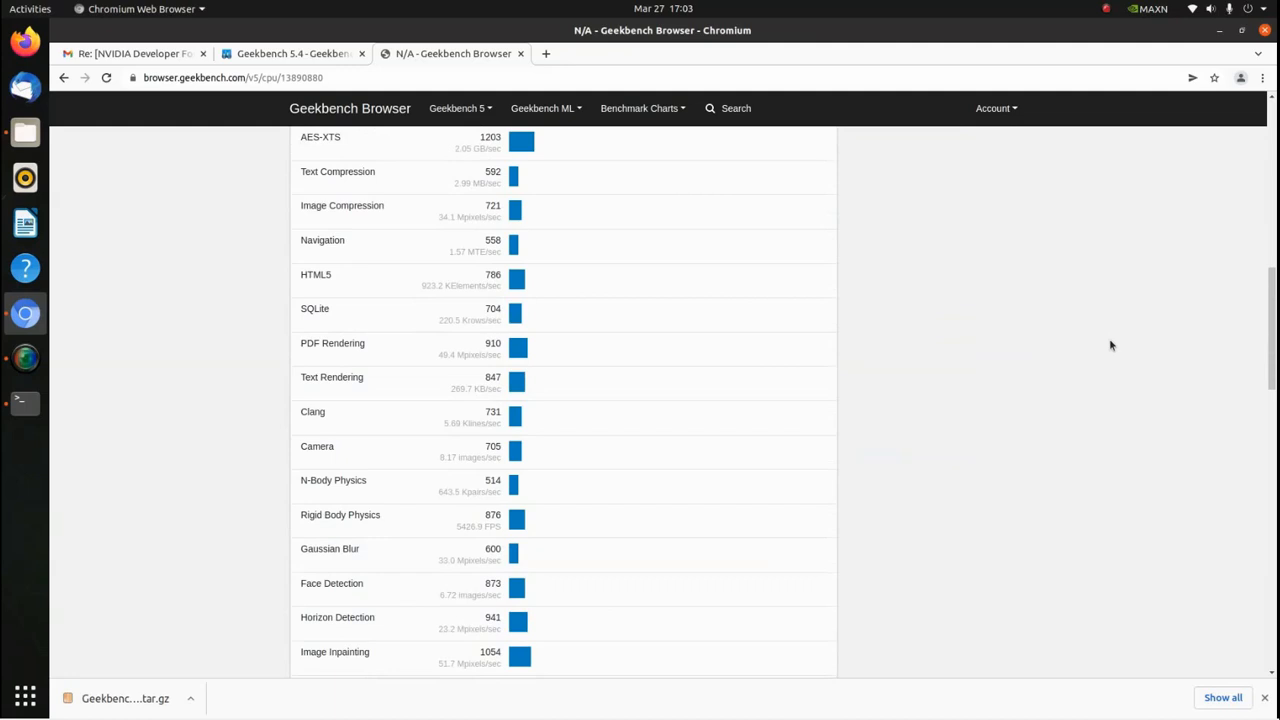
scroll(down, 3)
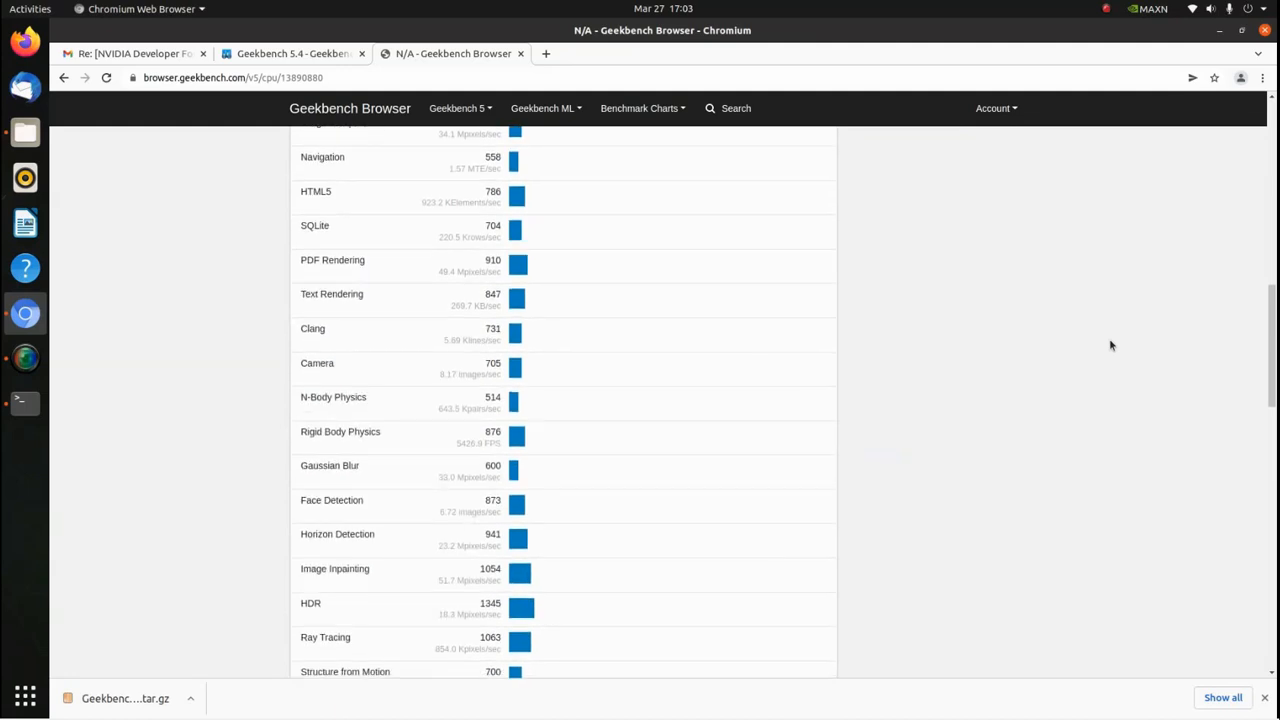
scroll(down, 3)
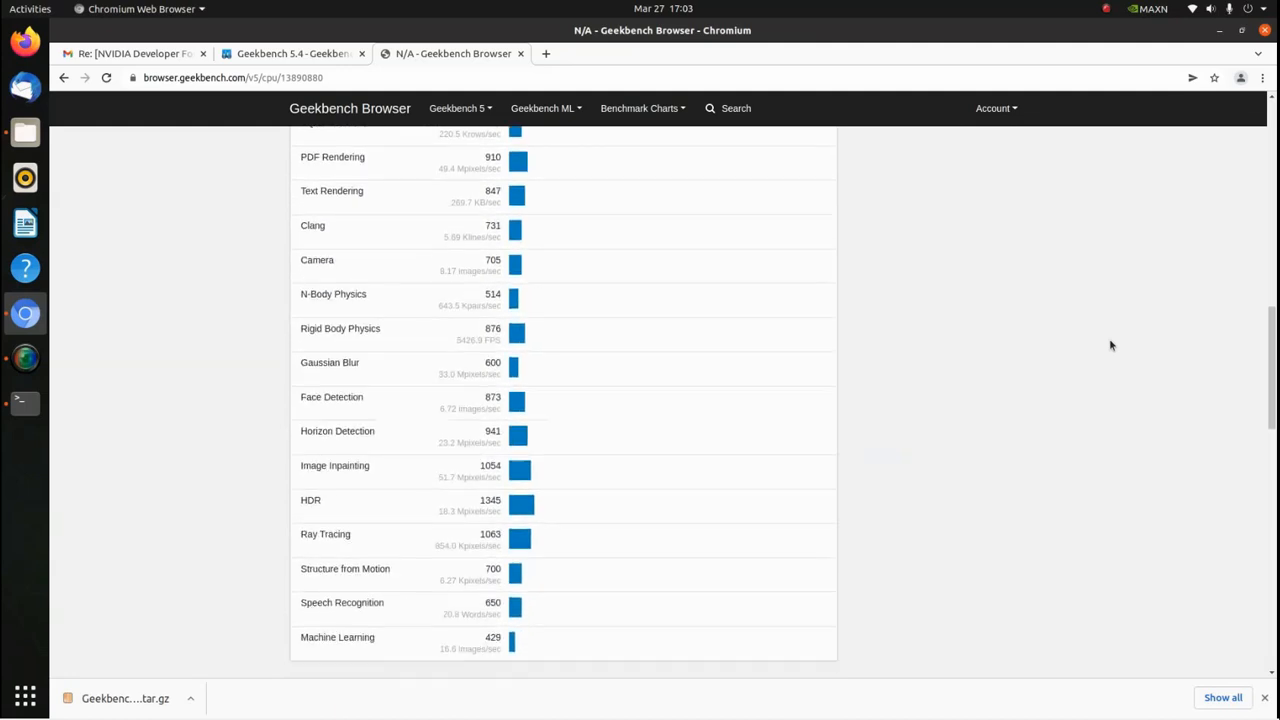
scroll(down, 3)
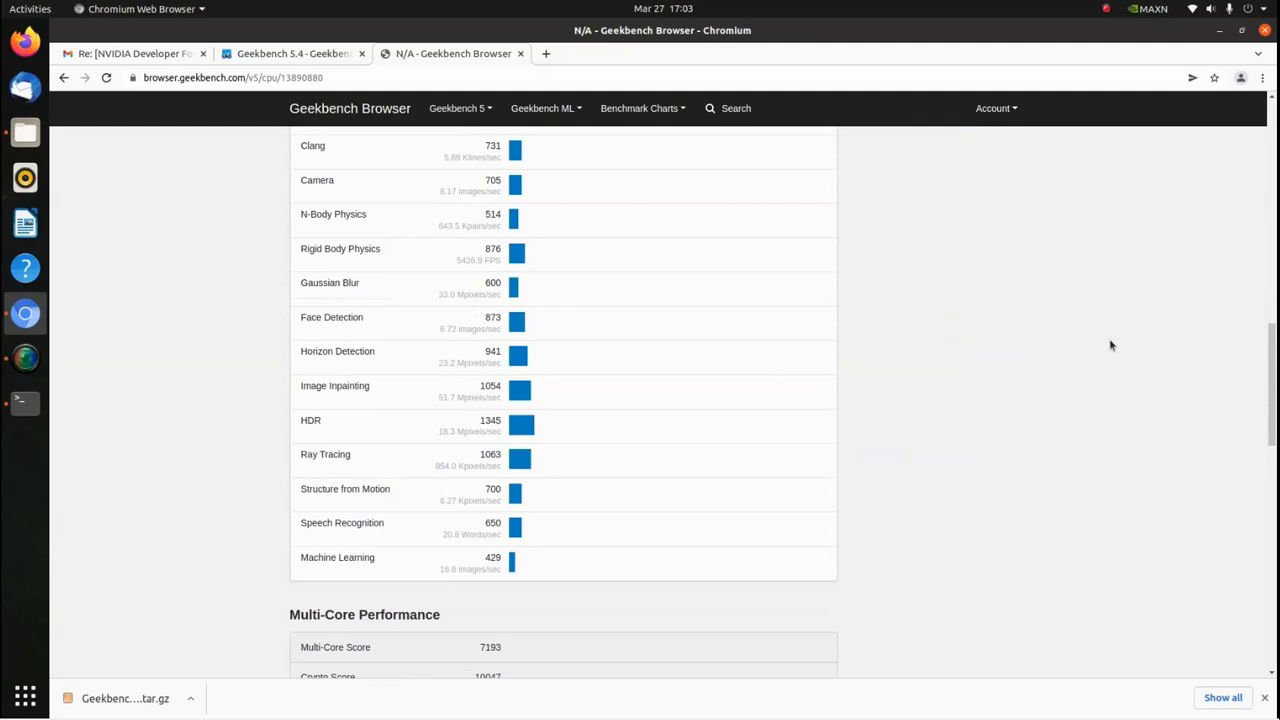
scroll(down, 3)
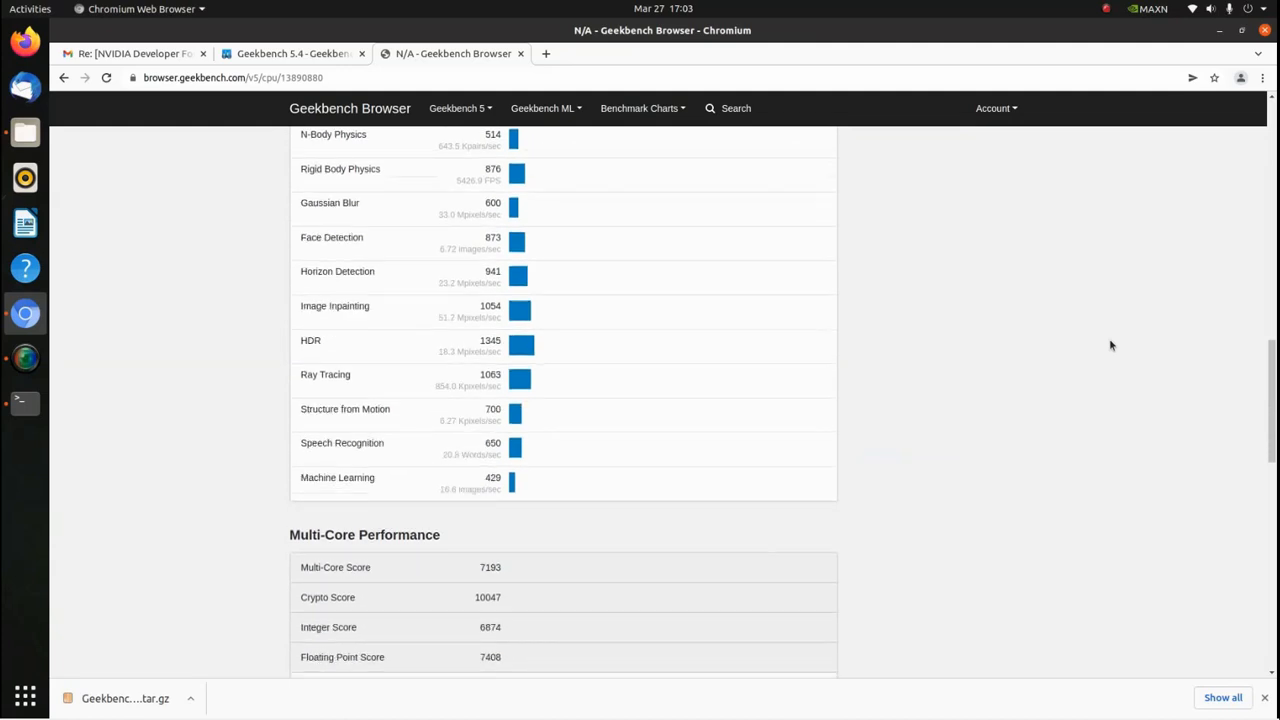
scroll(down, 3)
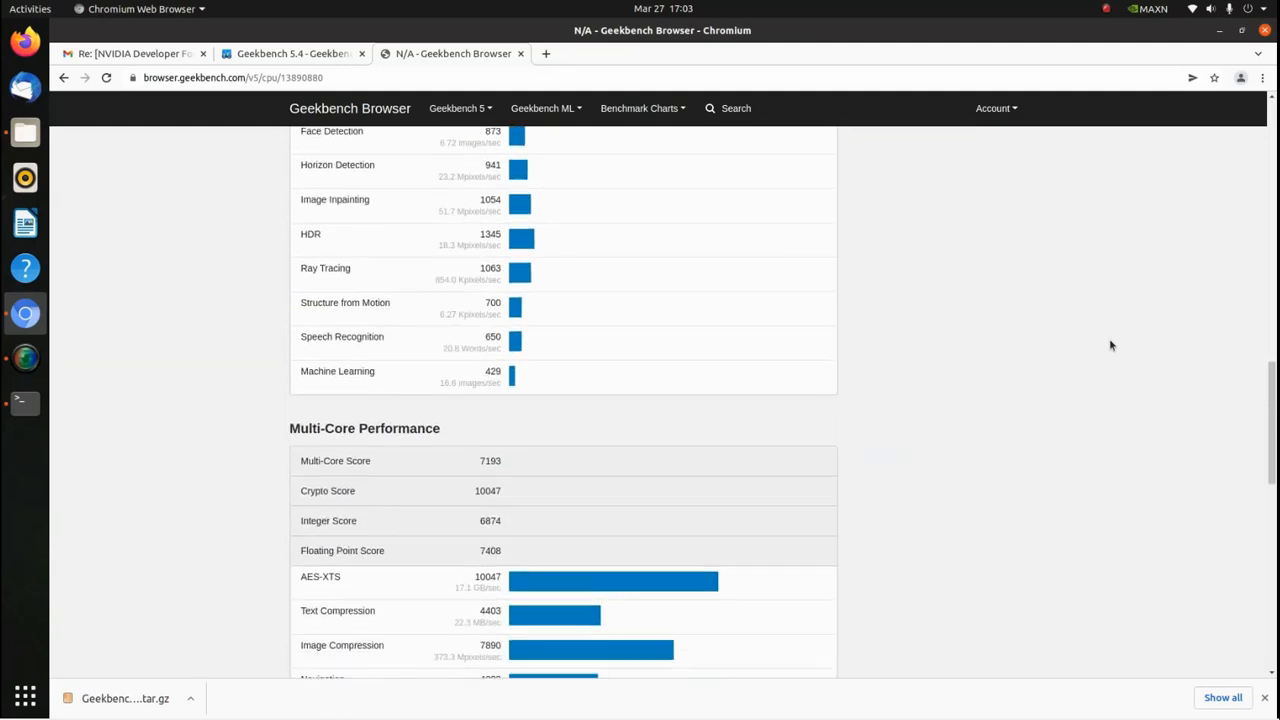
scroll(down, 3)
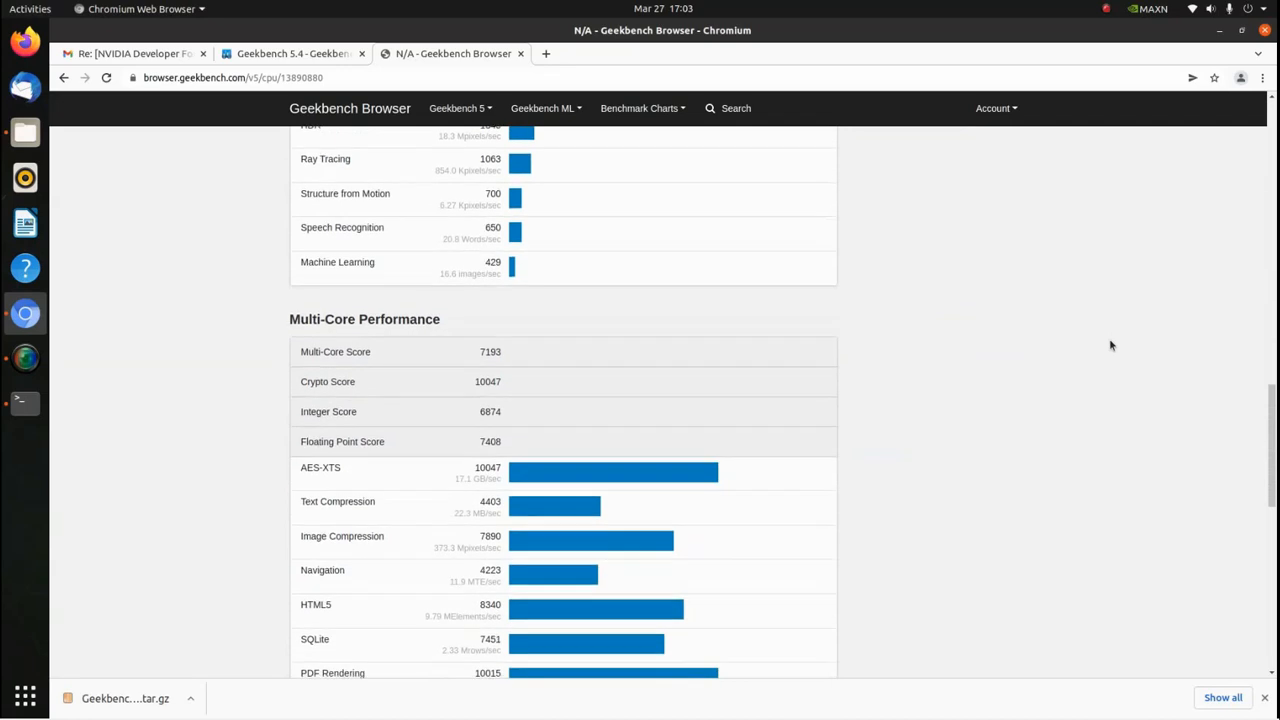
scroll(down, 3)
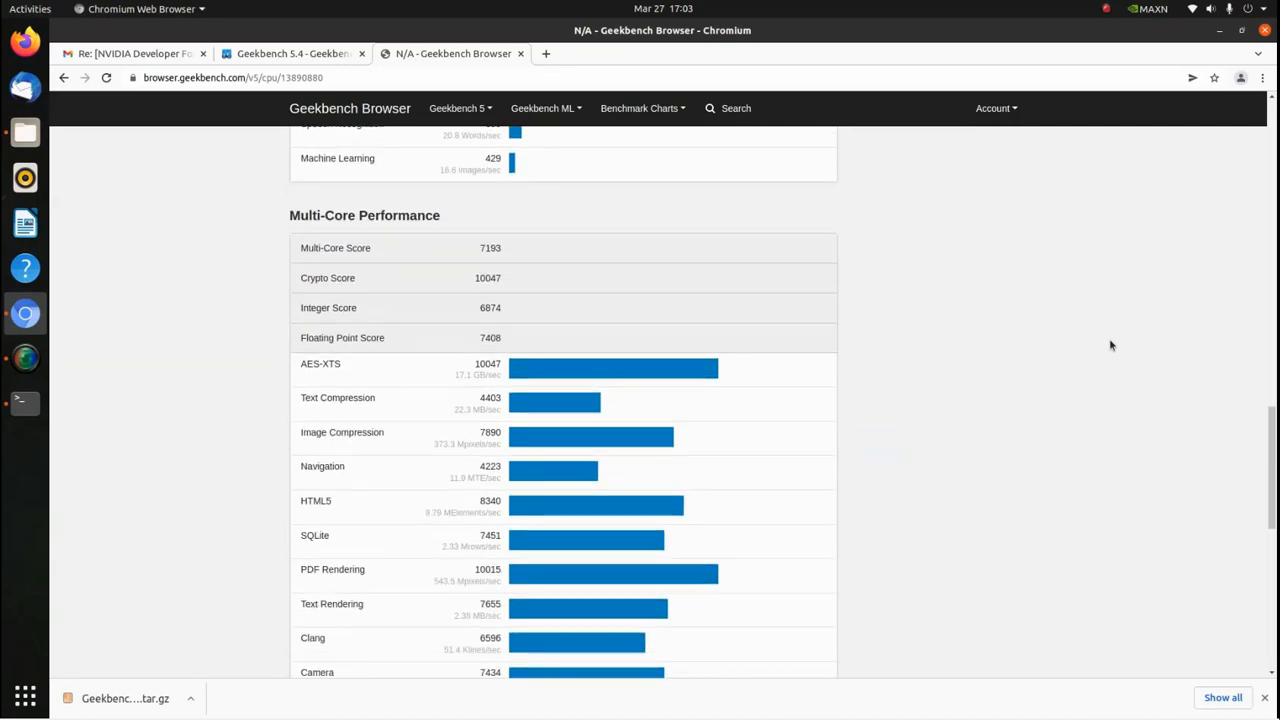
scroll(down, 3)
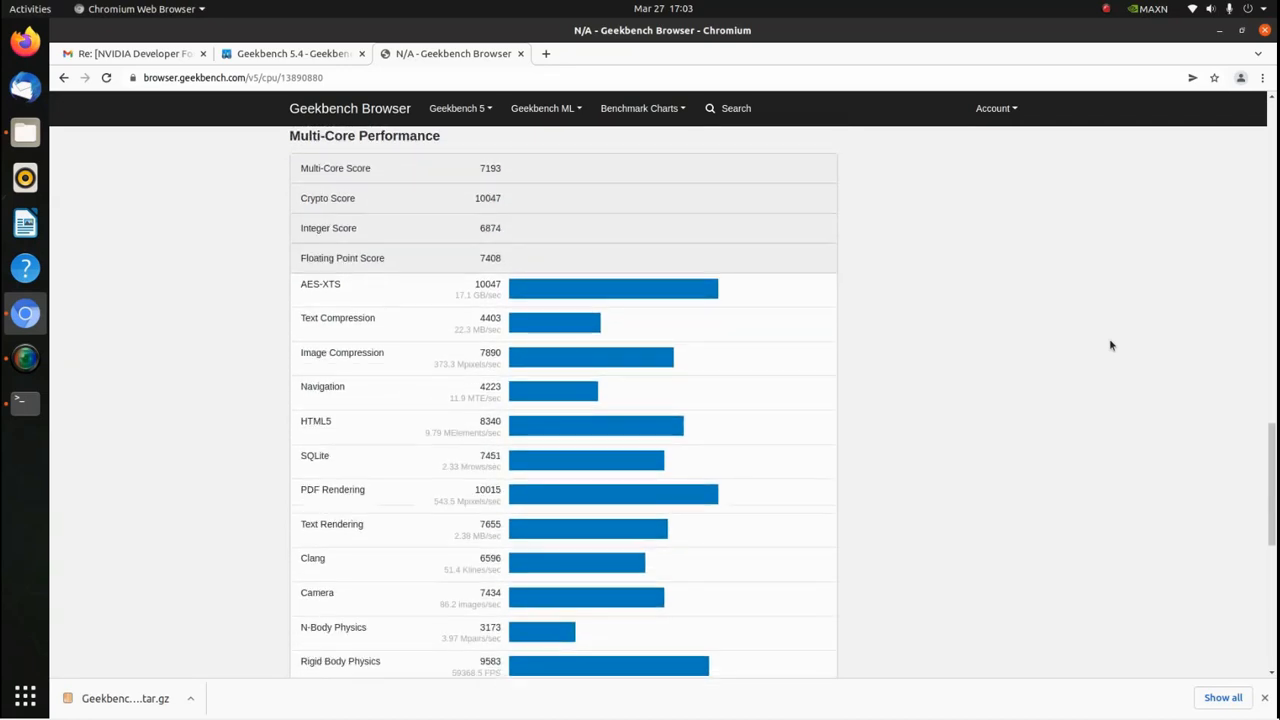
scroll(down, 3)
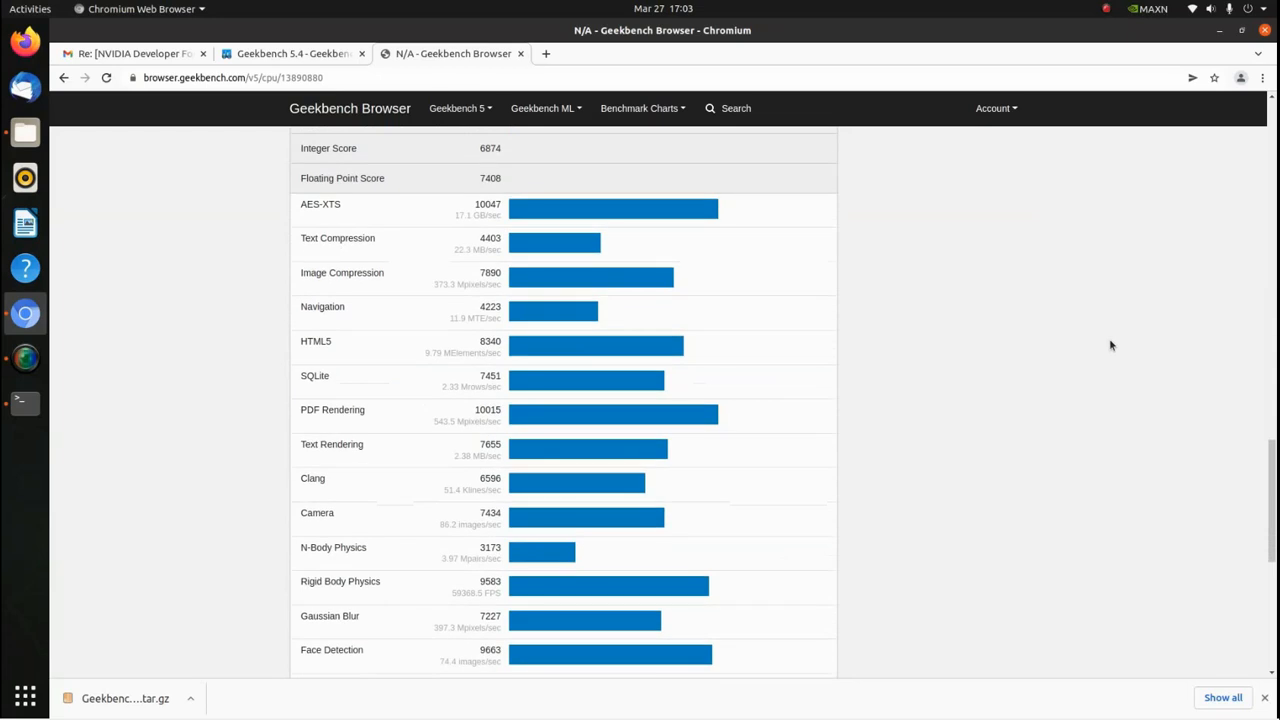
scroll(down, 3)
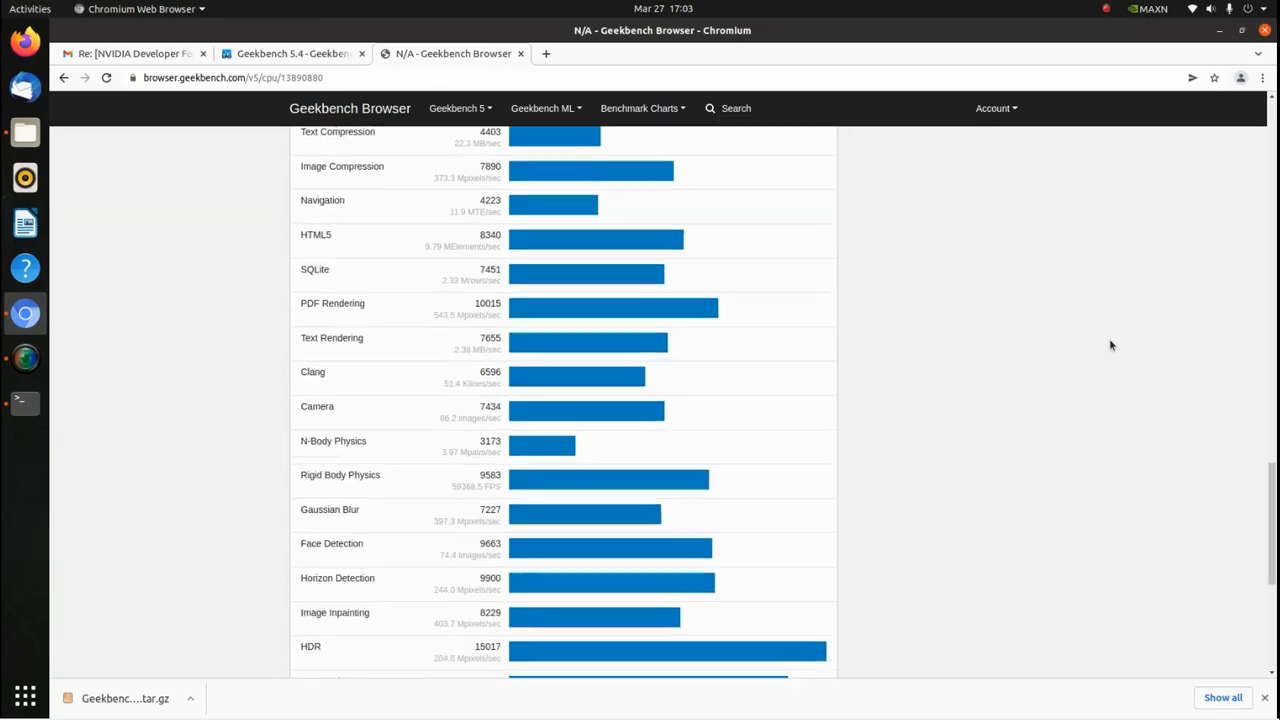
scroll(down, 3)
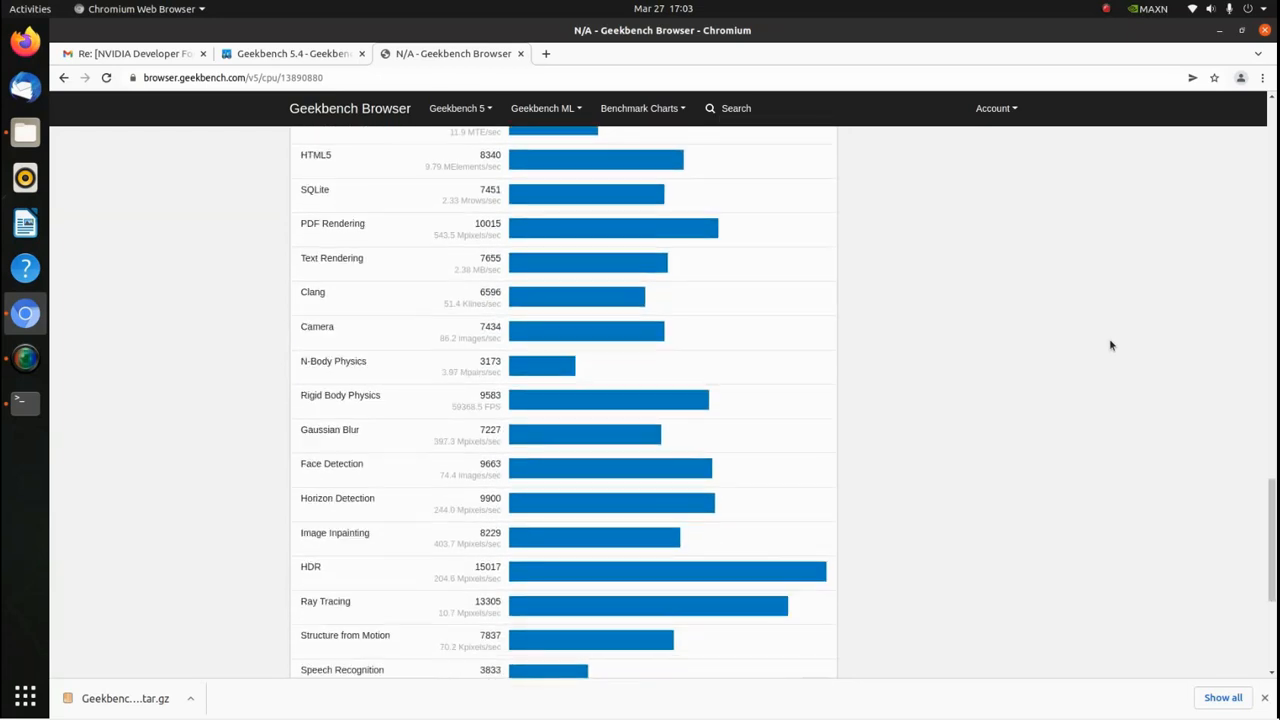
scroll(down, 3)
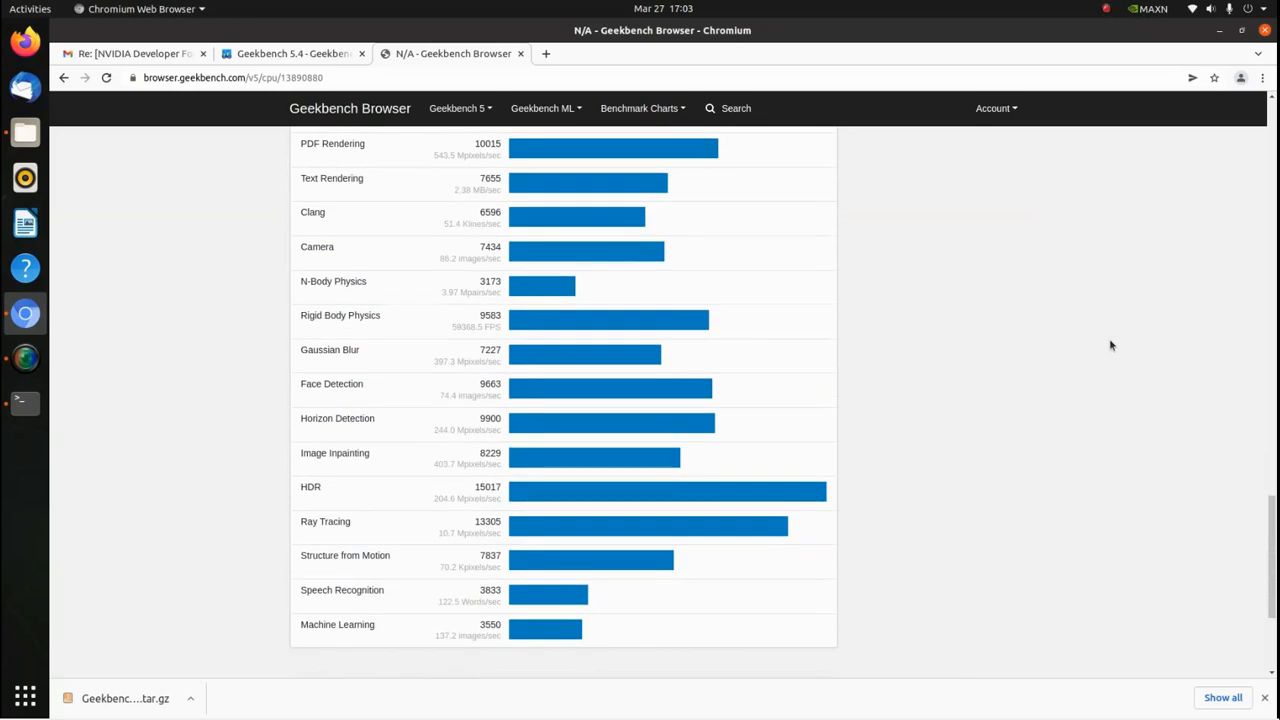
scroll(down, 3)
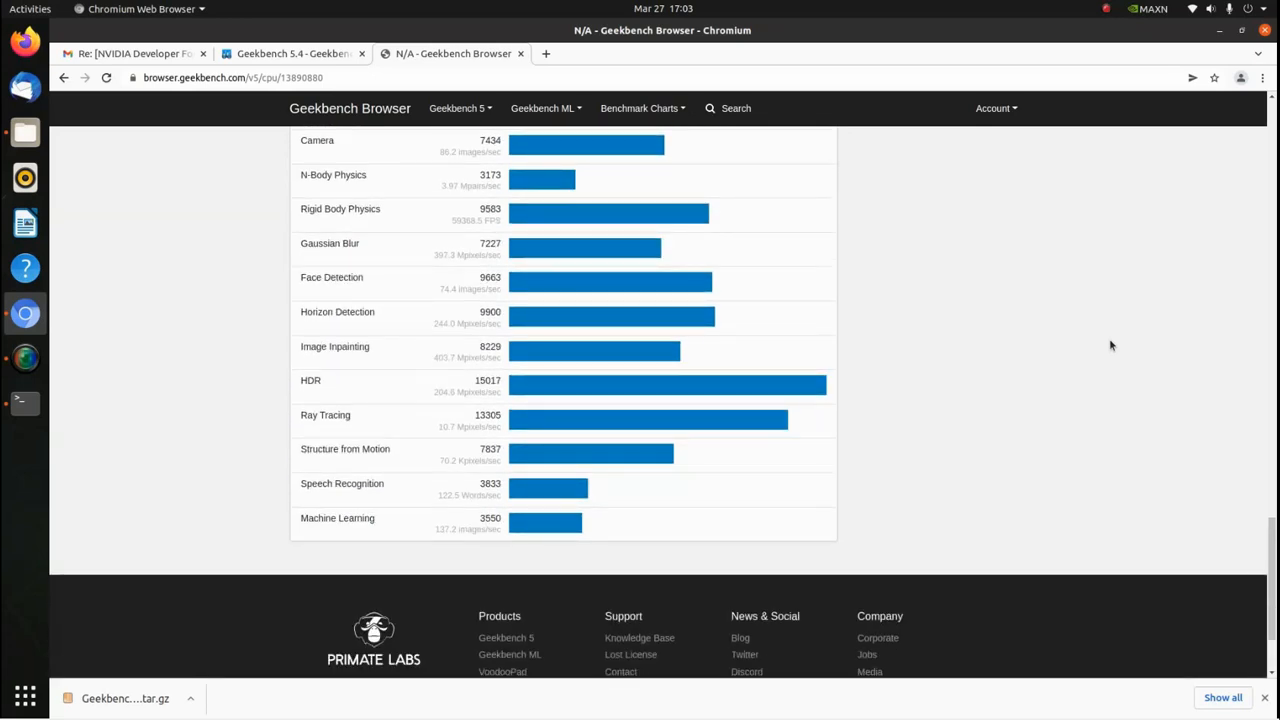
scroll(up, 3)
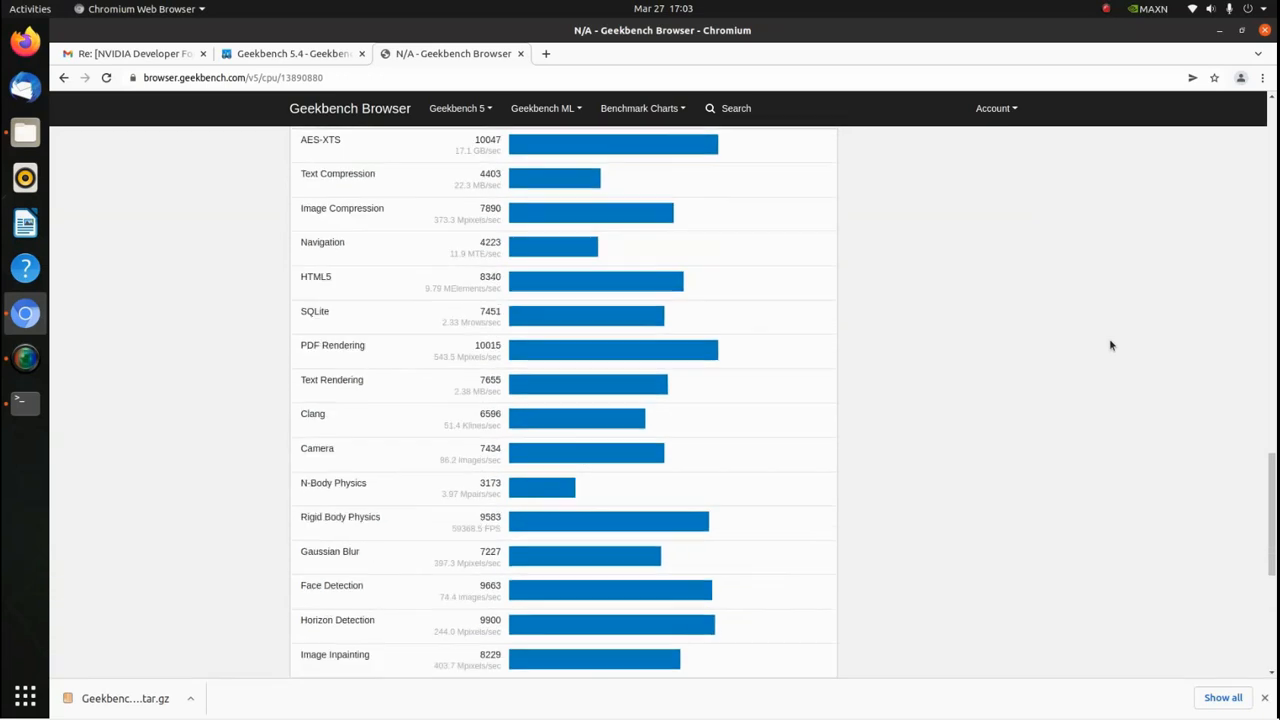